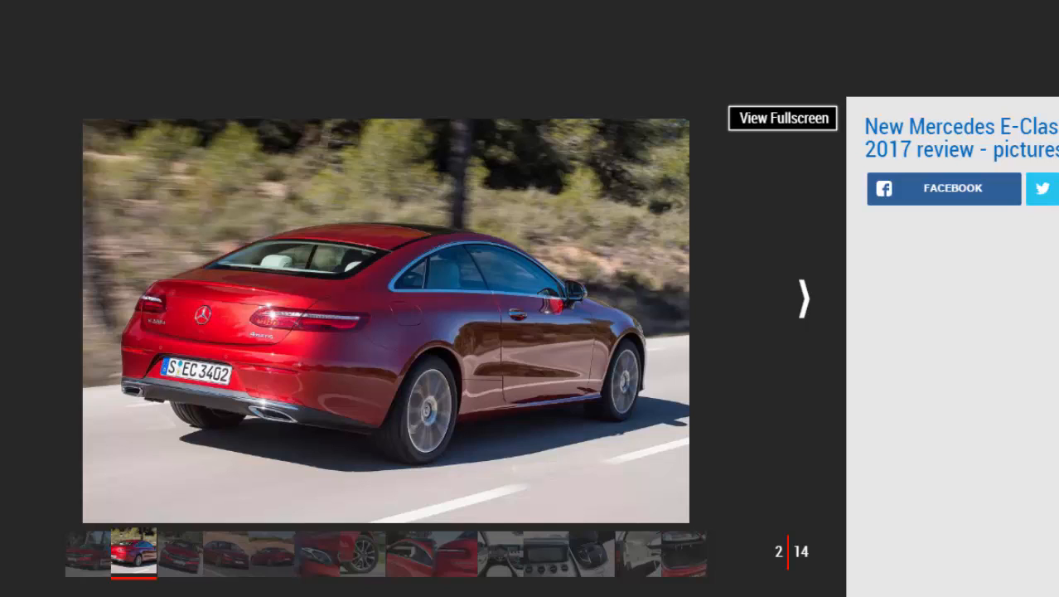
# Advance the gallery to image 3 of 14, the head-on front view.
pyautogui.click(801, 298)
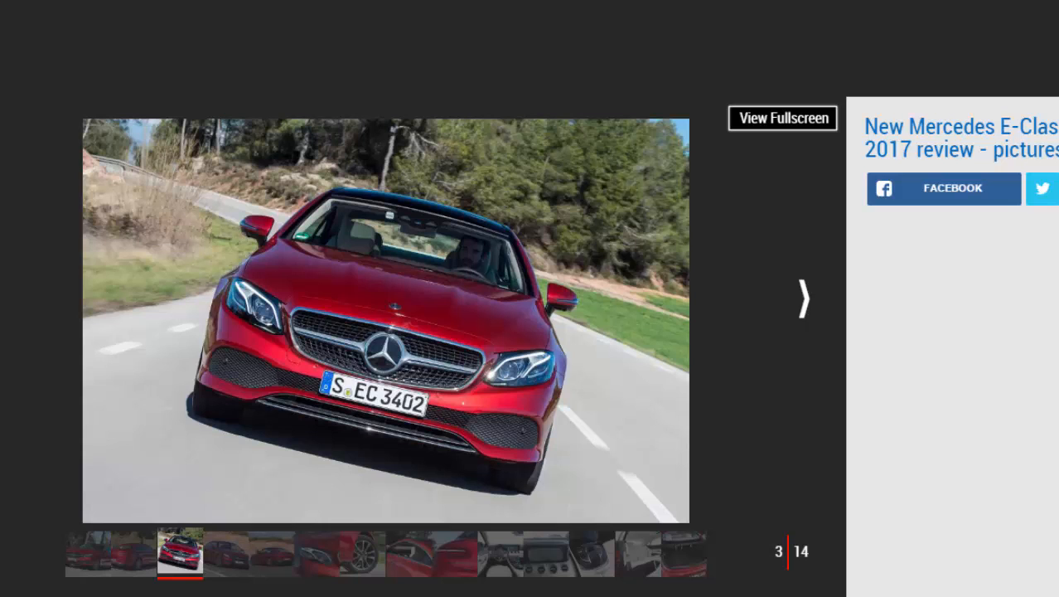
# Show image 4 of 14, the front three-quarter shot on the hillside road.
pyautogui.click(802, 298)
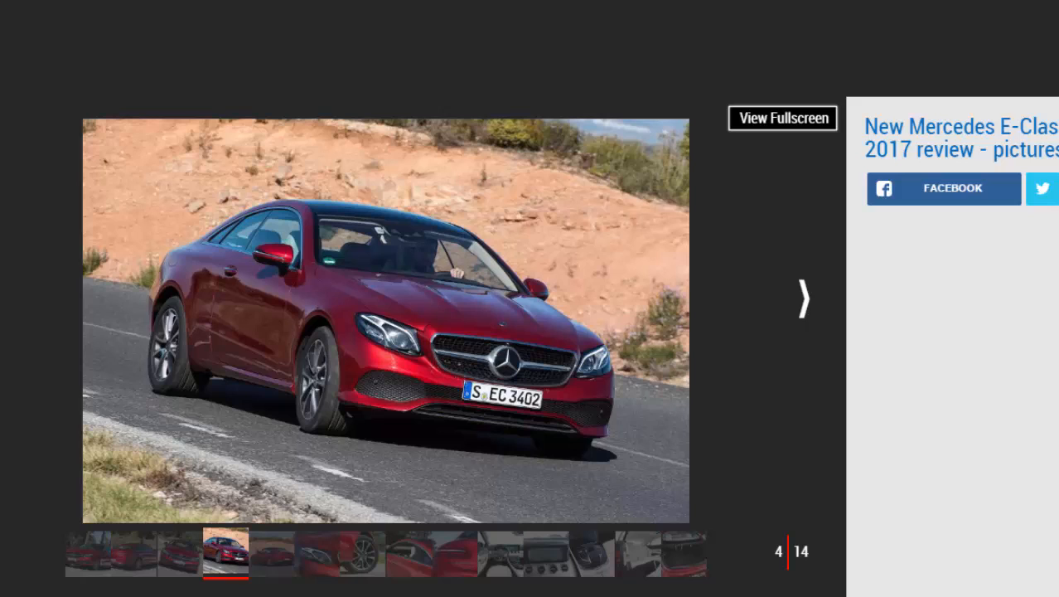
# Step past the rear three-quarter image 5 to the headlight close-up, image 6.
pyautogui.click(802, 298)
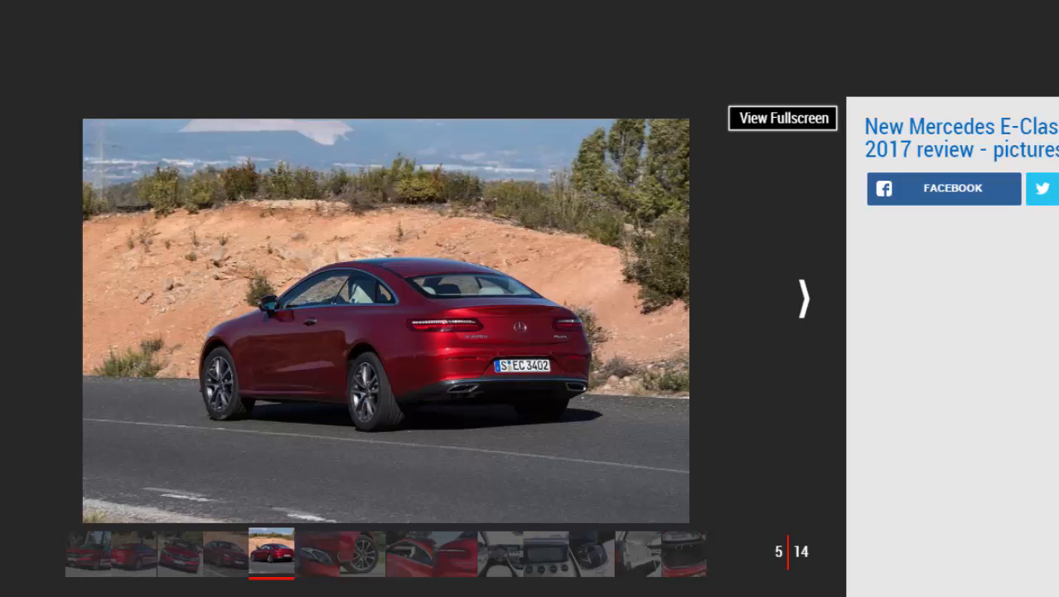
pyautogui.click(801, 297)
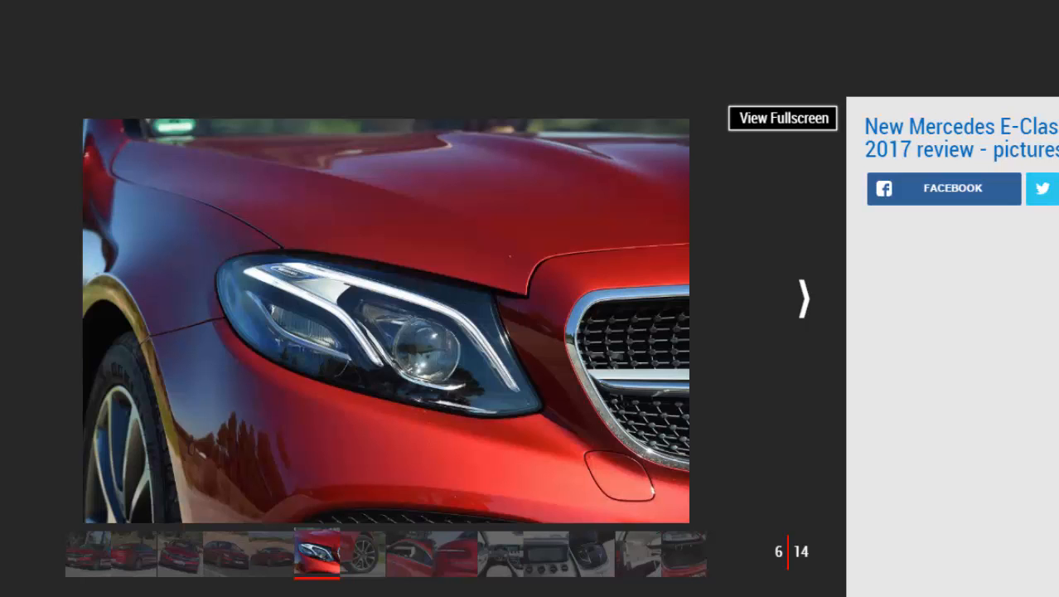
# Step past the wheel close-up to image 8, the door-and-cabin shot.
pyautogui.click(802, 298)
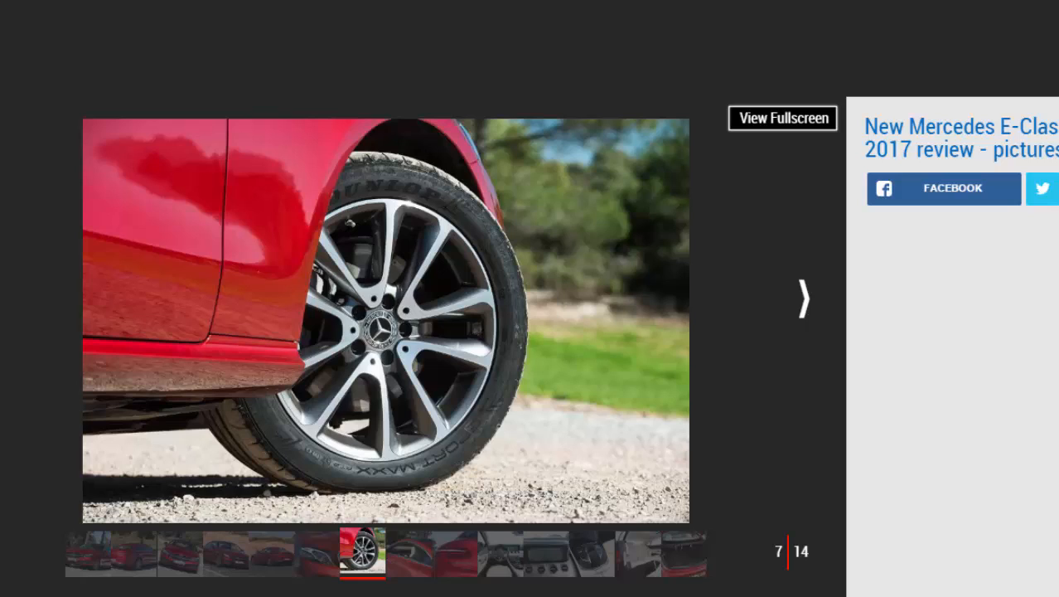
pyautogui.click(801, 297)
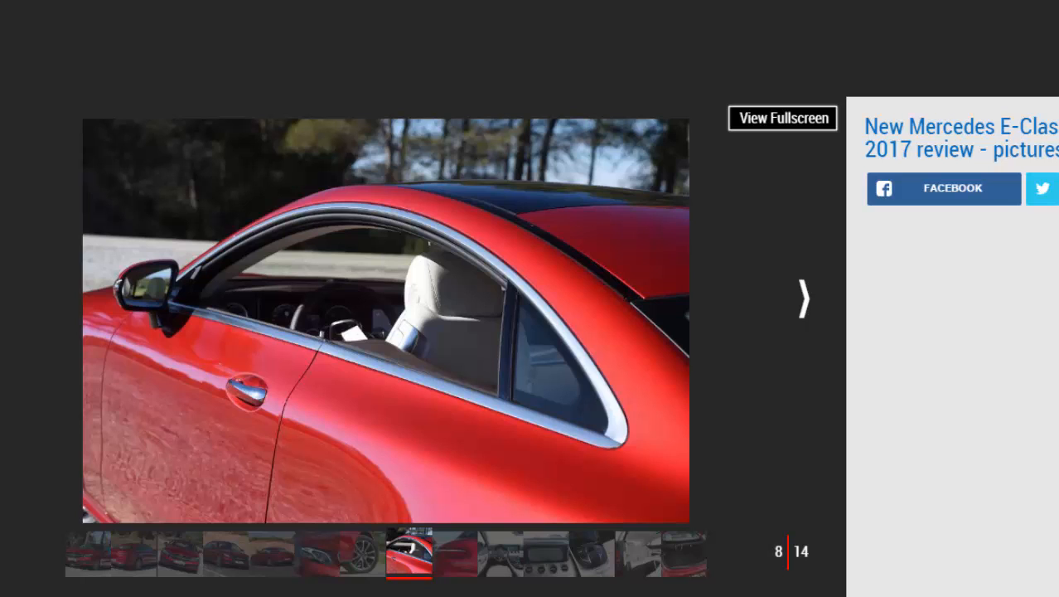
# Show image 9 of 14, the E 220d rear badge close-up.
pyautogui.click(801, 299)
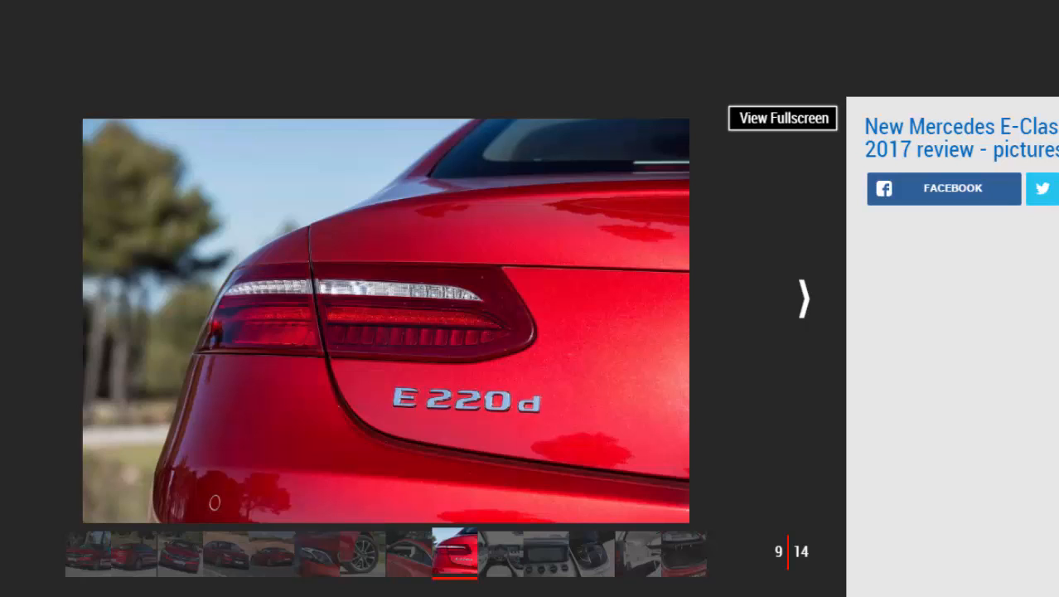
pyautogui.moveTo(1008, 367)
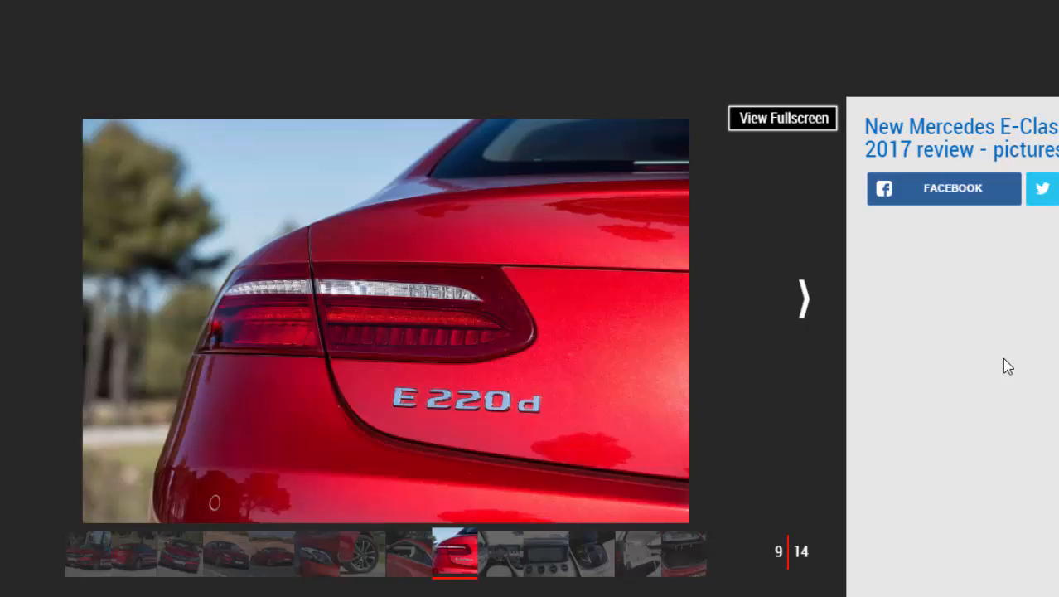
# Advance to image 11 of 14, the dashboard navigation screen.
pyautogui.click(801, 299)
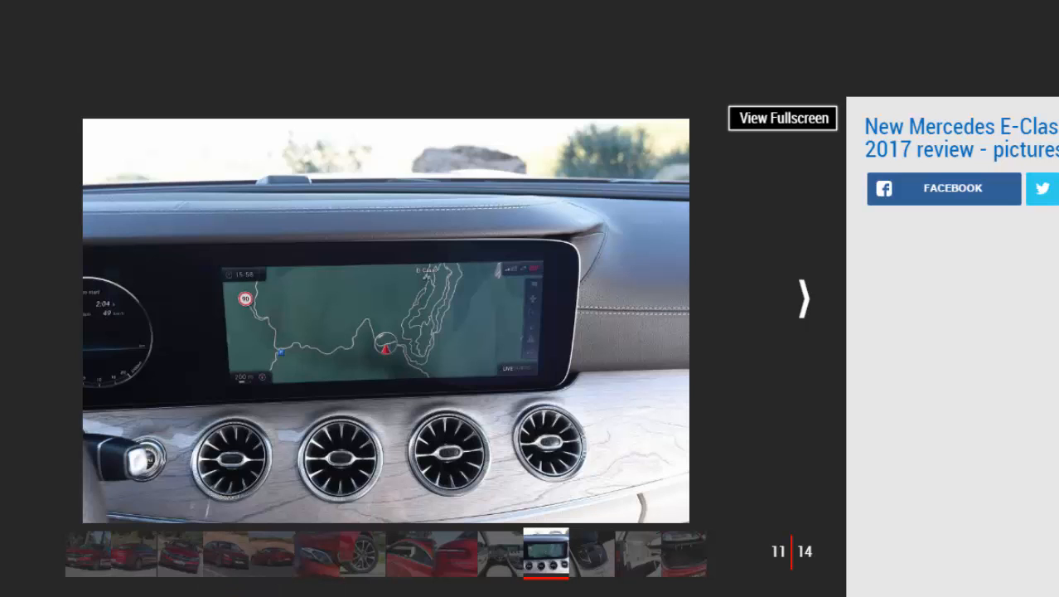
pyautogui.moveTo(803, 298)
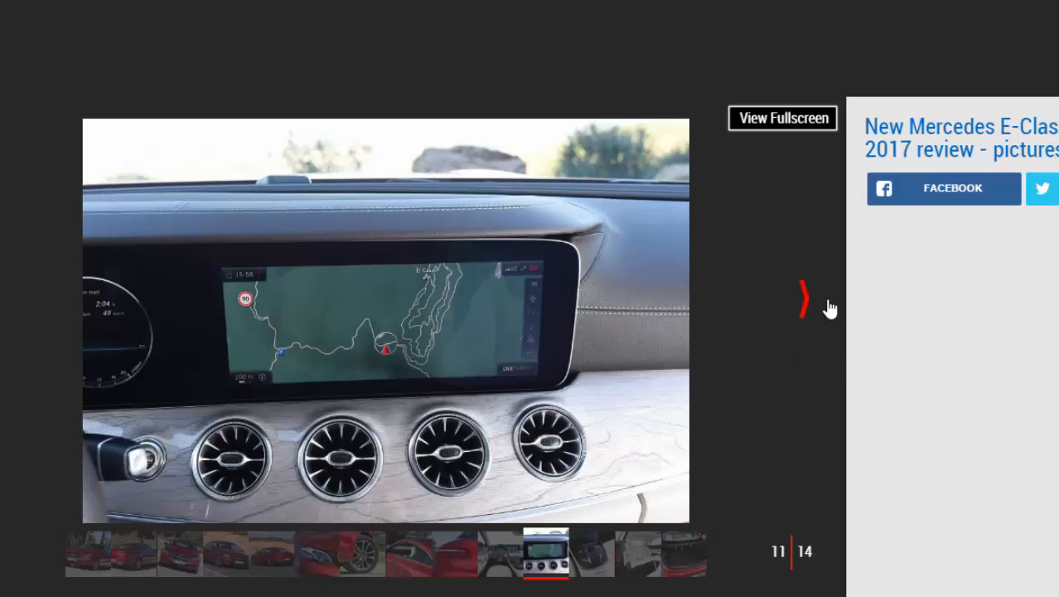
# Move past the centre-console photo to image 13, the cream rear seats.
pyautogui.click(802, 299)
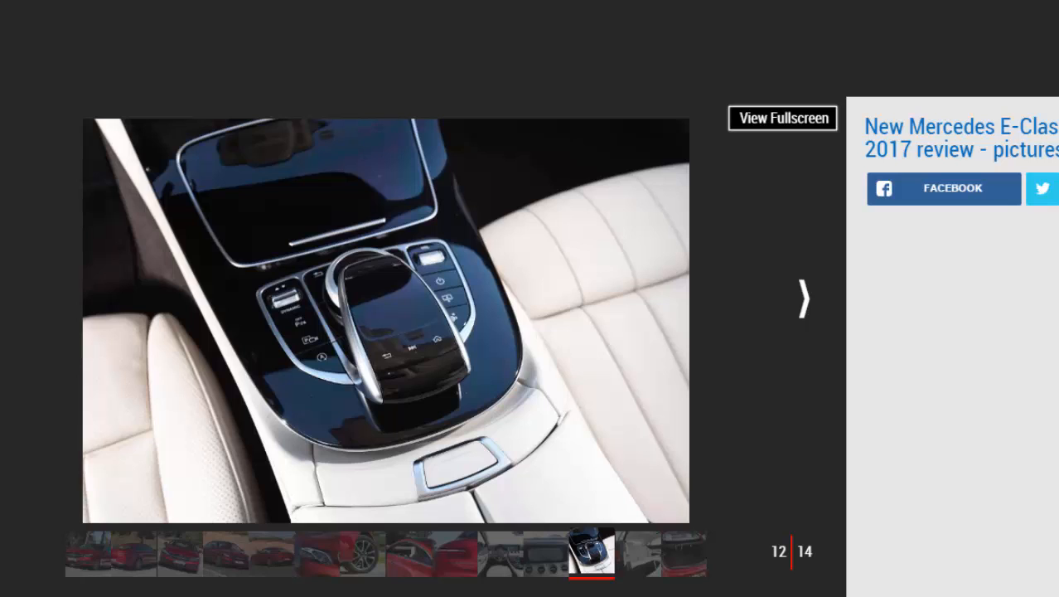
pyautogui.moveTo(804, 298)
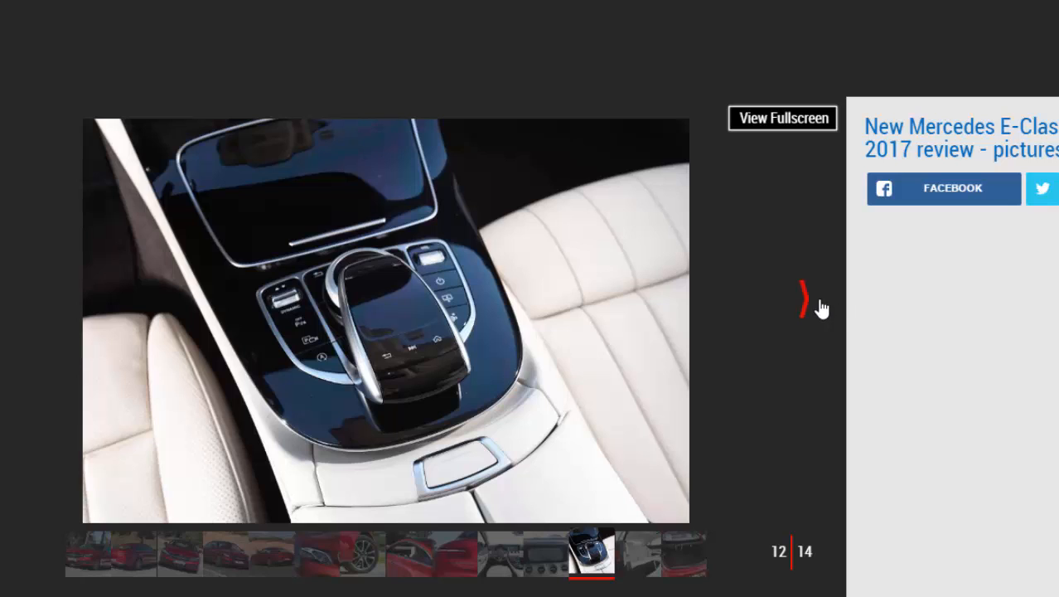
pyautogui.click(802, 298)
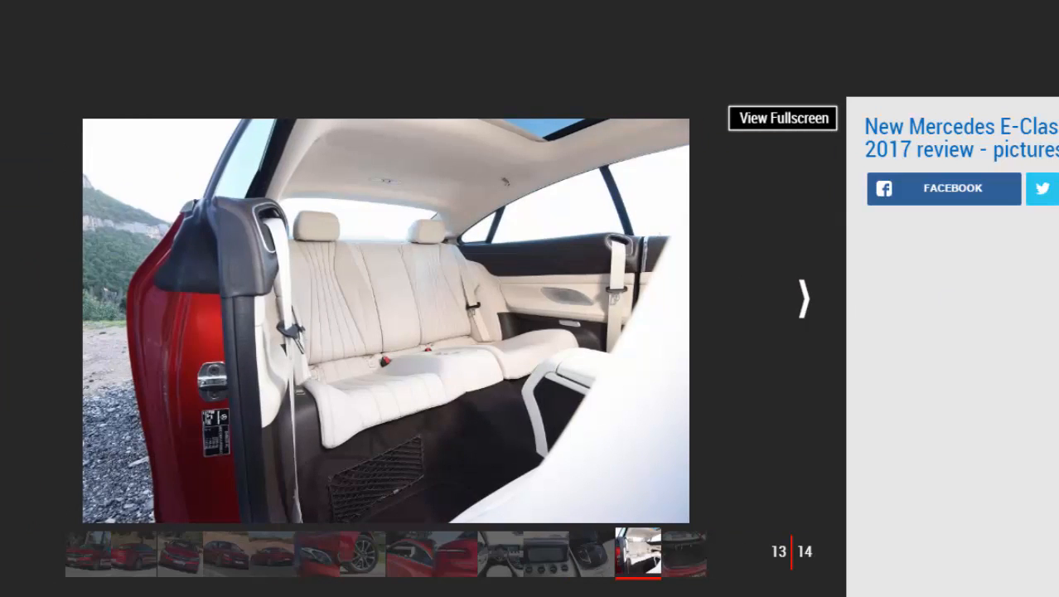